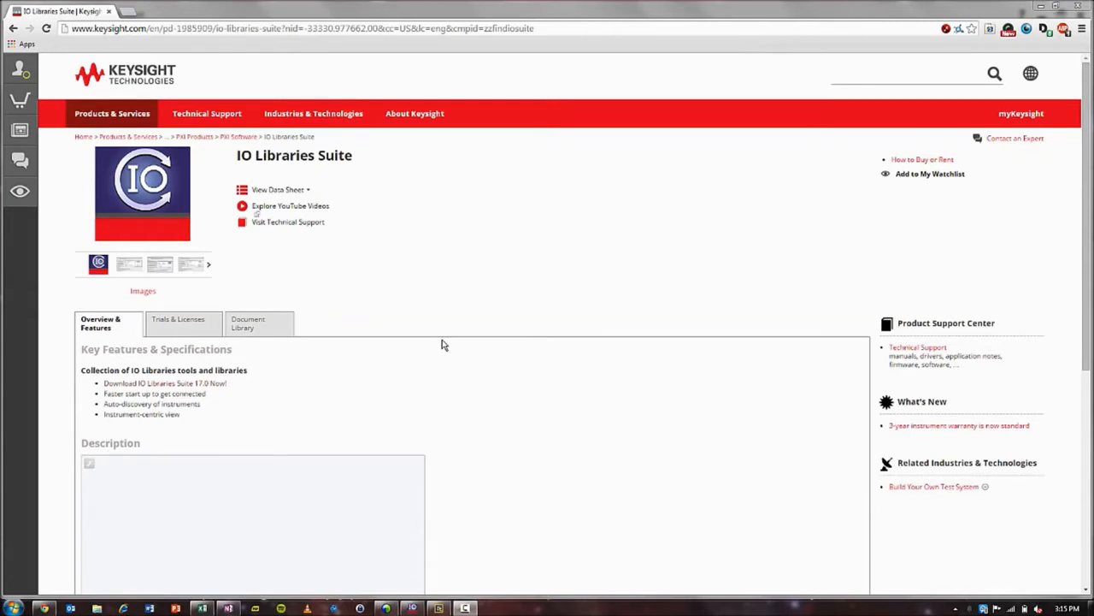
mouse_move(465, 264)
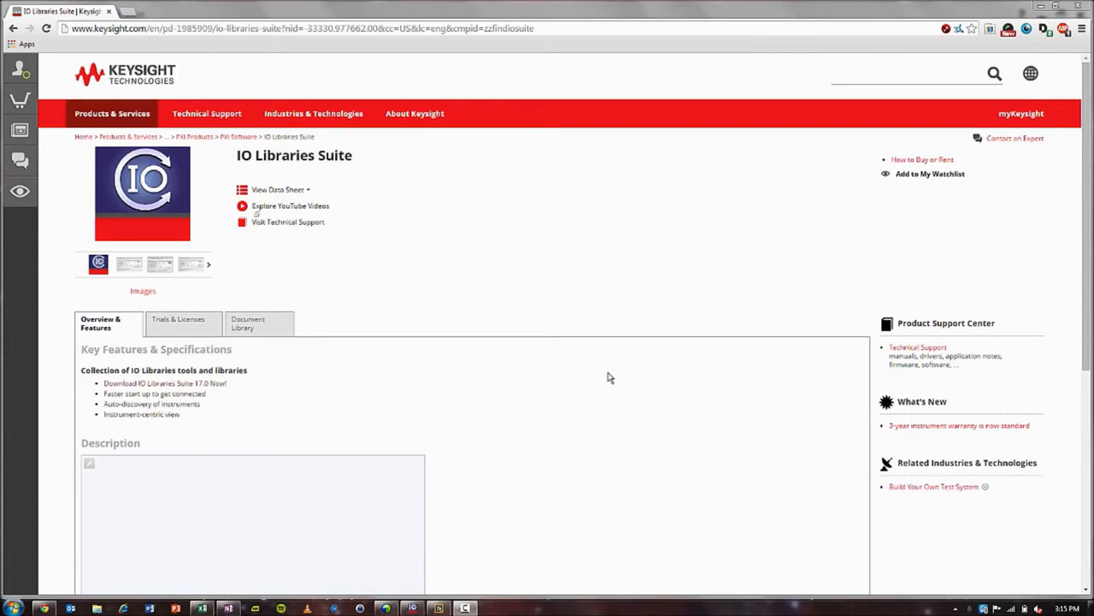
mouse_move(185, 404)
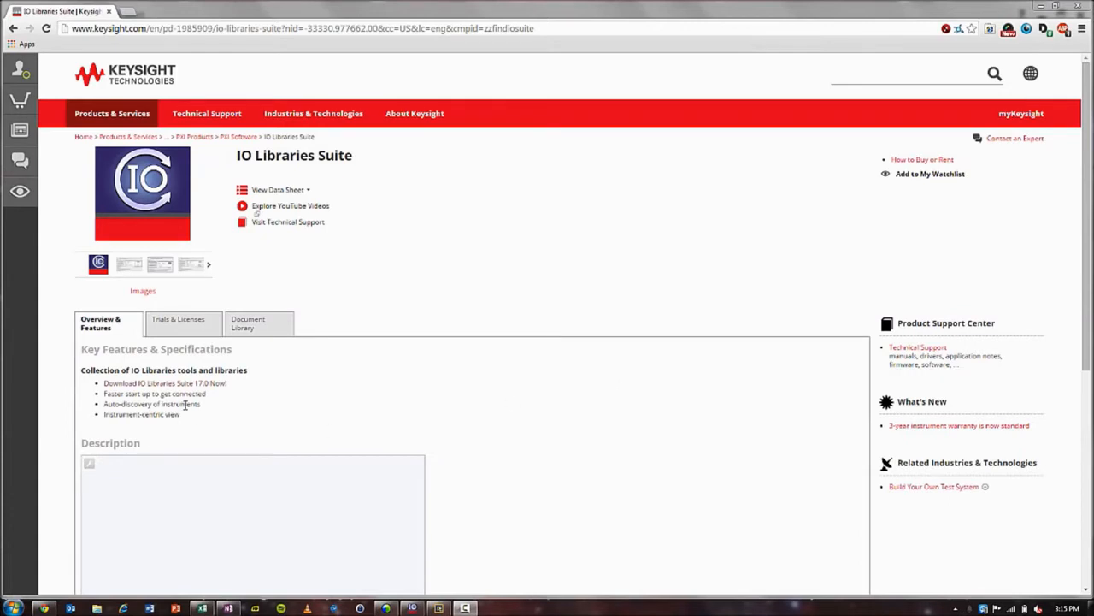
mouse_move(578, 265)
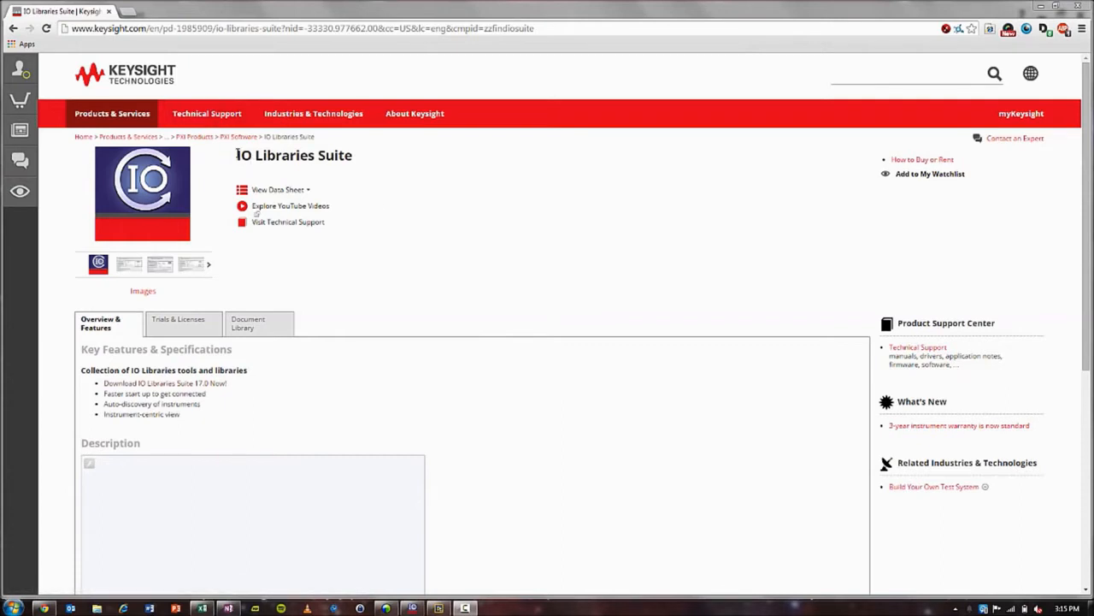
mouse_move(510, 294)
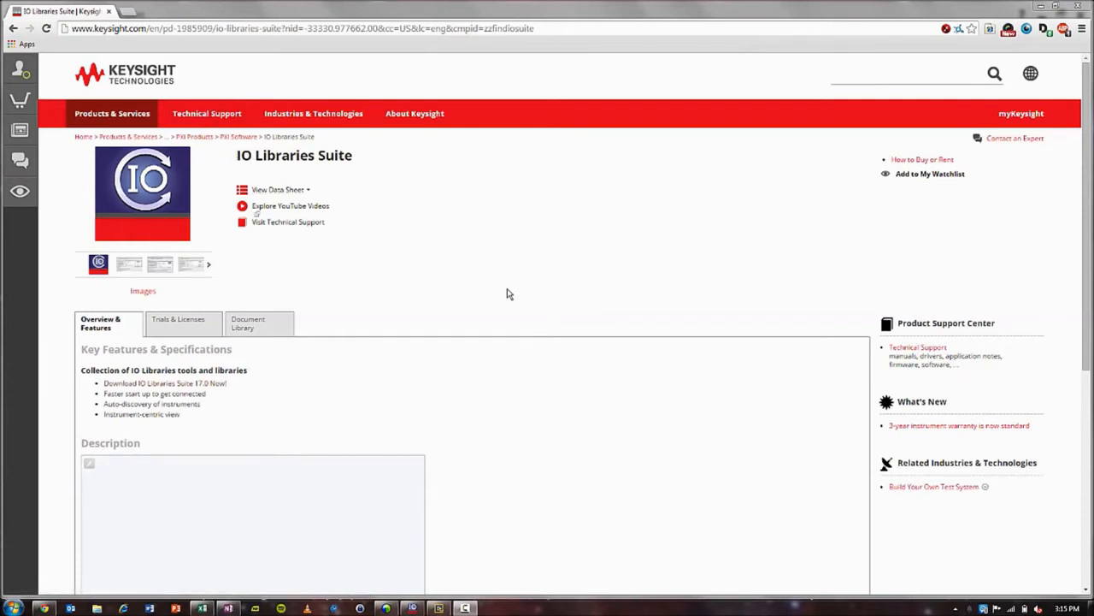
mouse_move(370, 186)
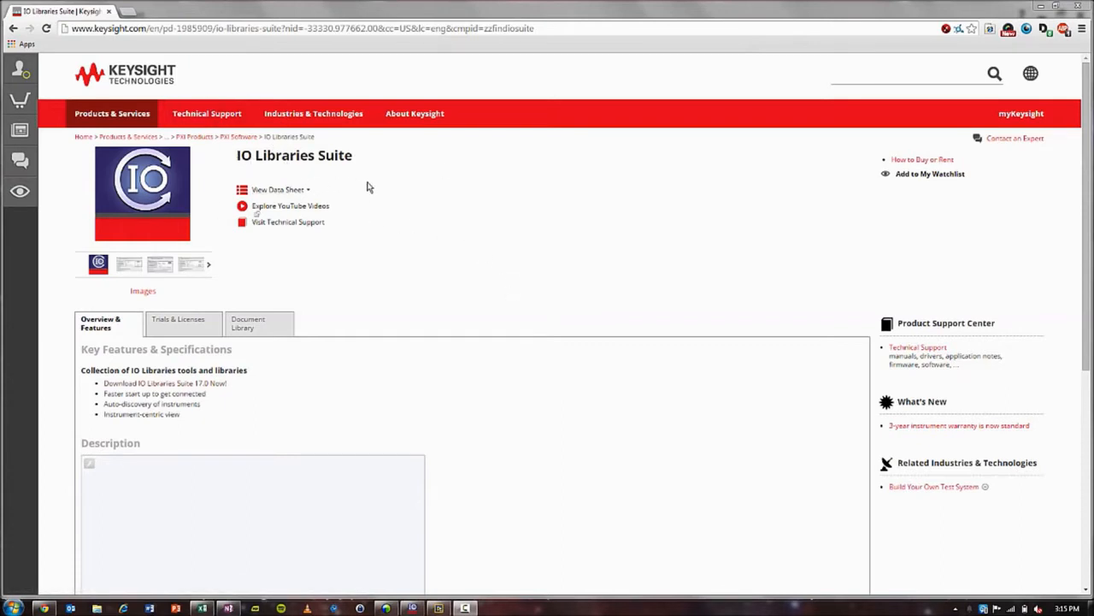
mouse_move(380, 195)
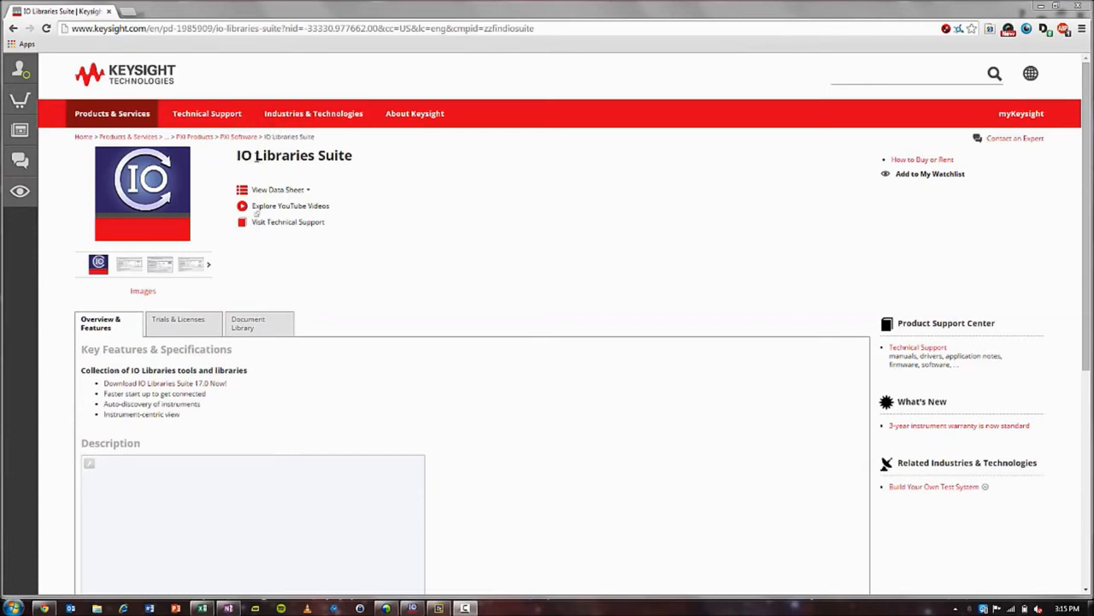
mouse_move(311, 349)
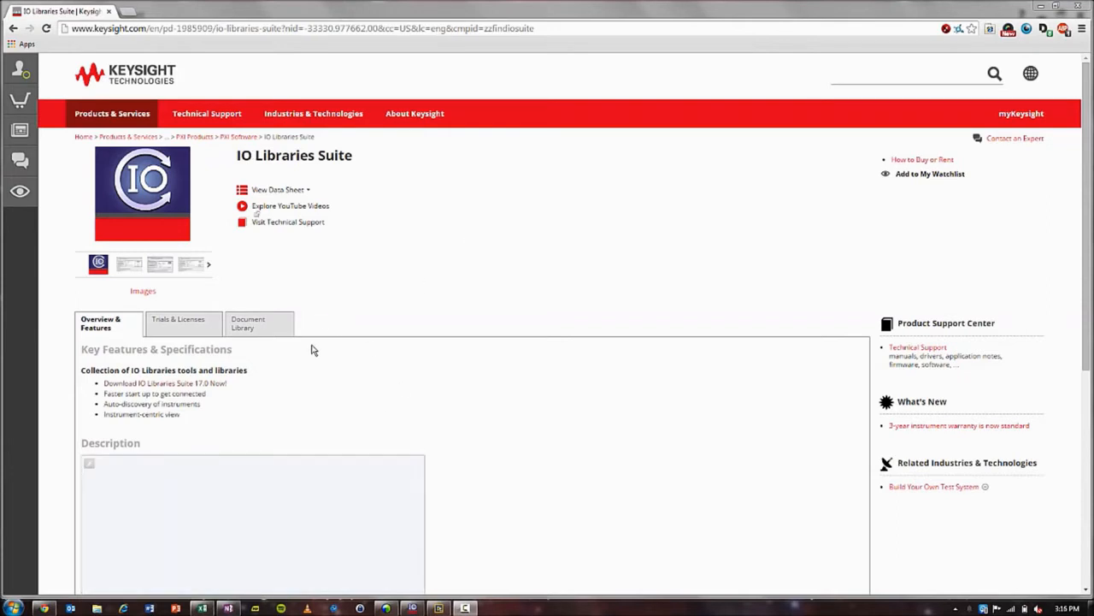
mouse_move(315, 344)
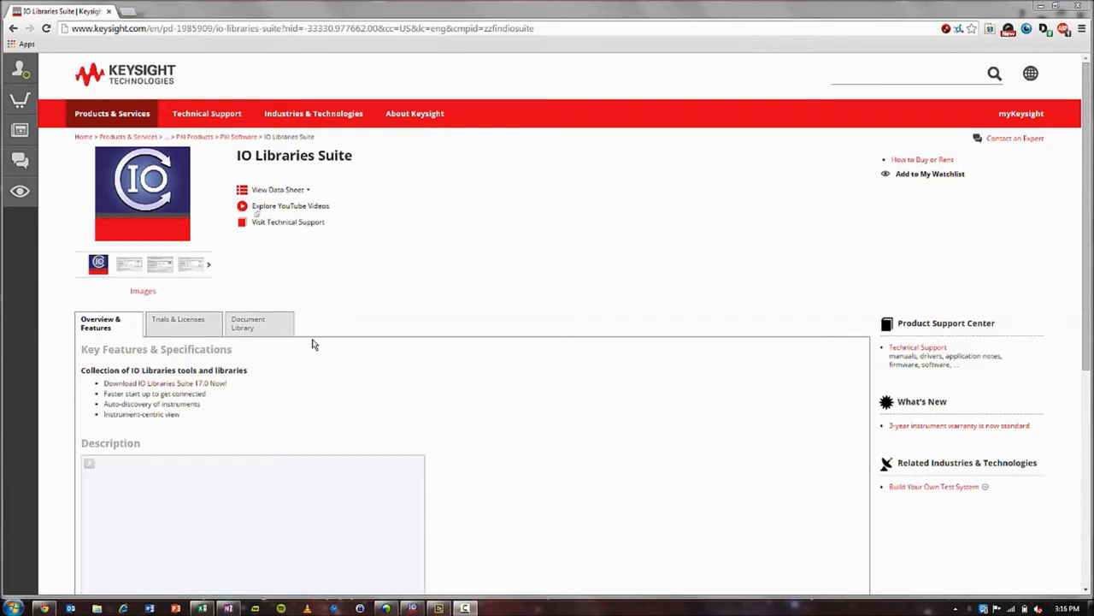
mouse_move(318, 349)
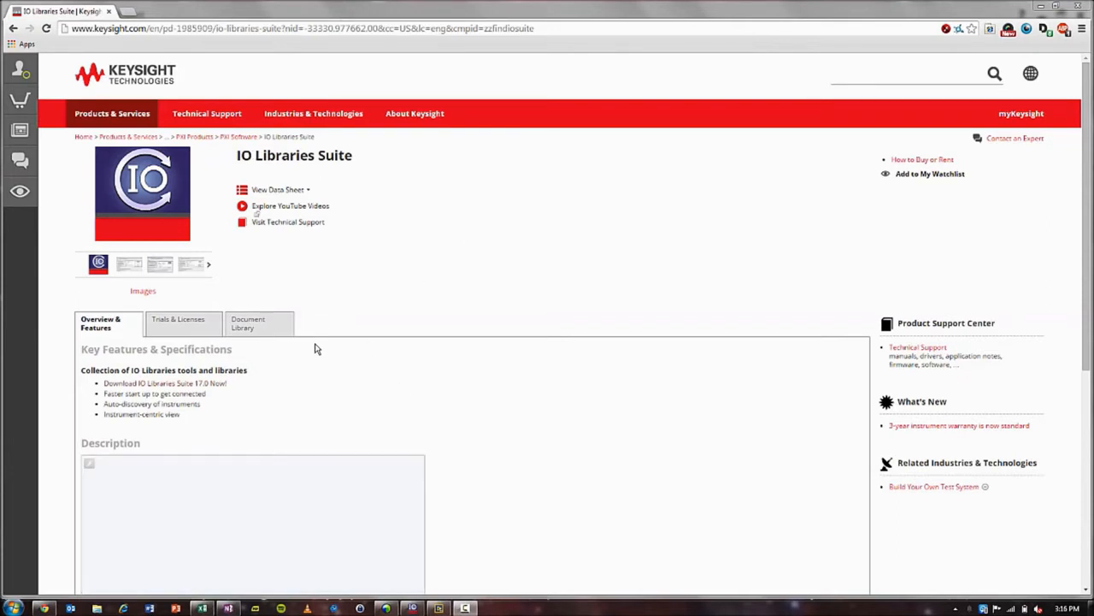
mouse_move(321, 353)
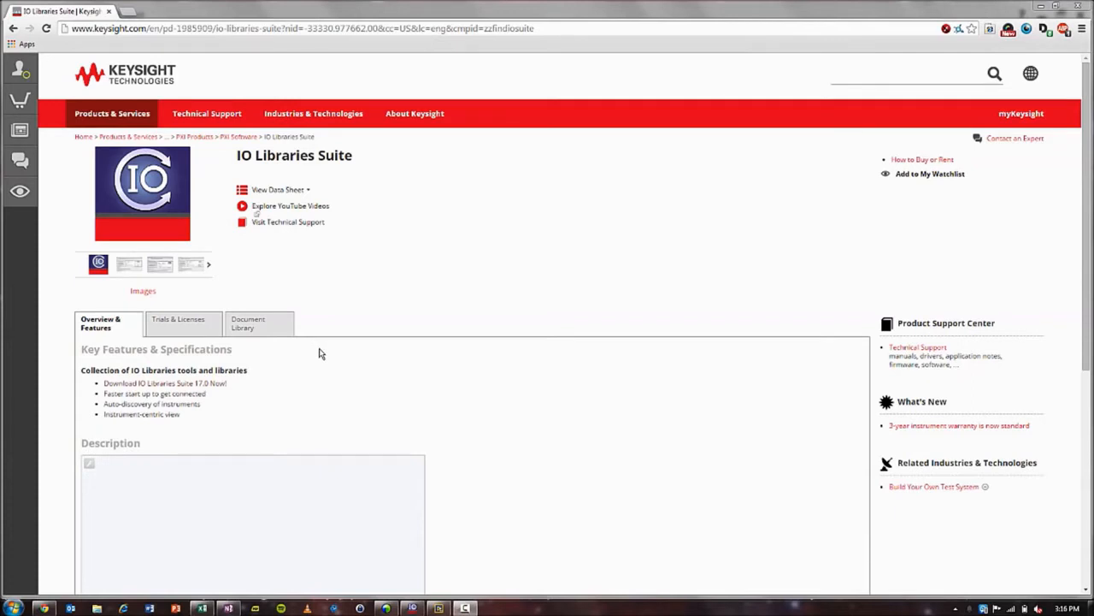
mouse_move(485, 299)
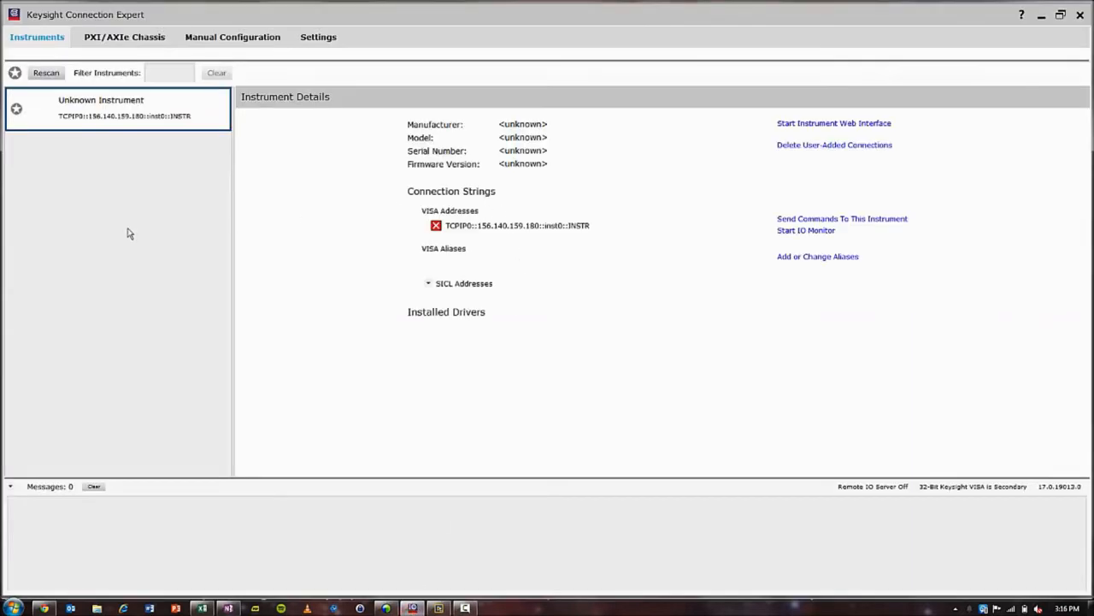
mouse_move(219, 201)
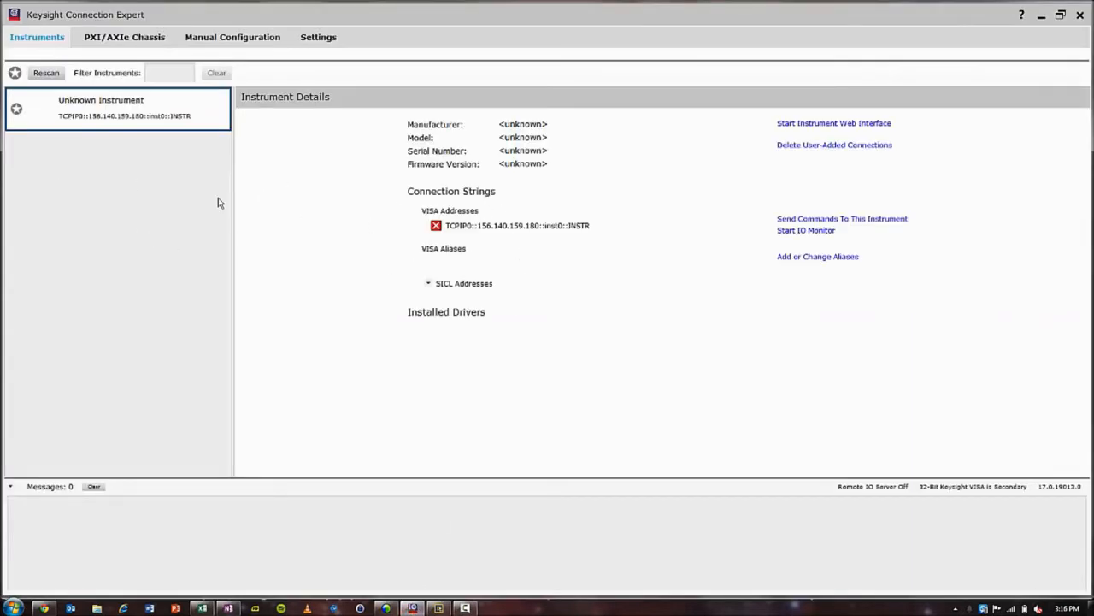
mouse_move(58, 176)
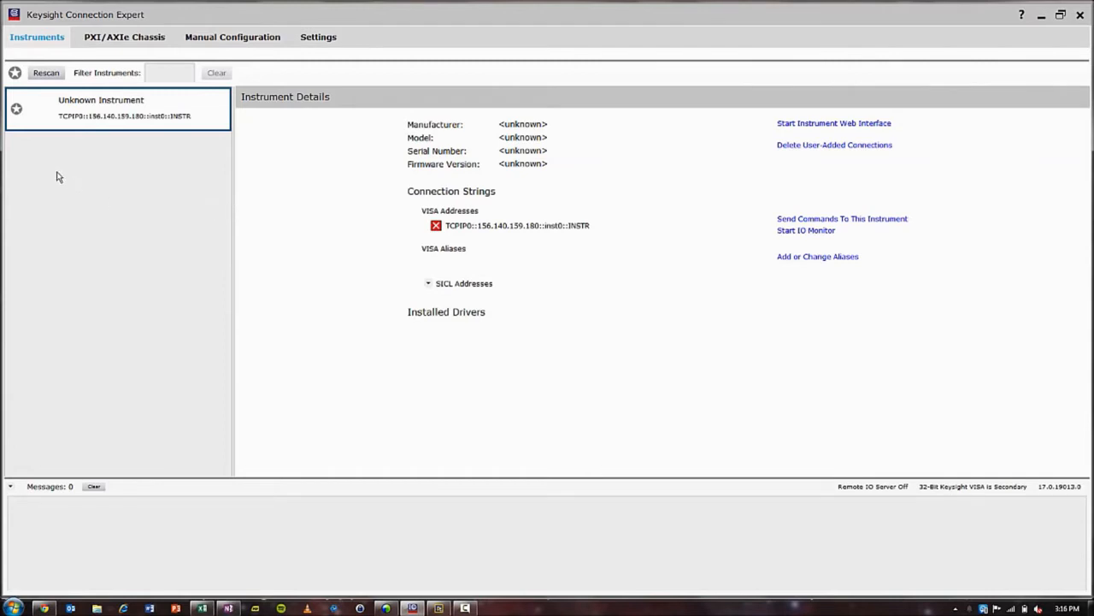
mouse_move(99, 169)
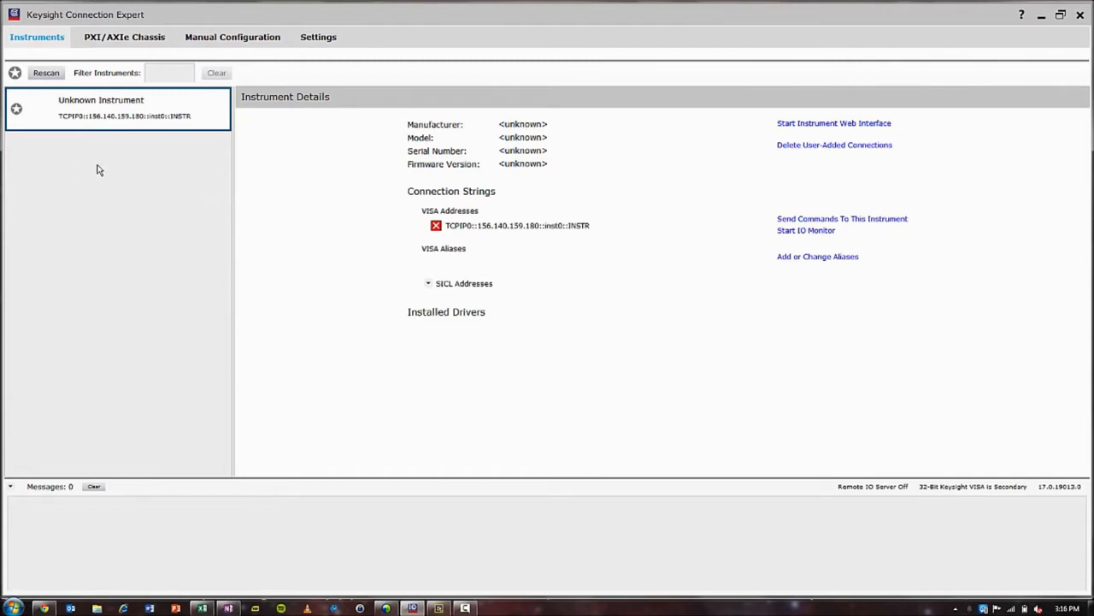
mouse_move(96, 185)
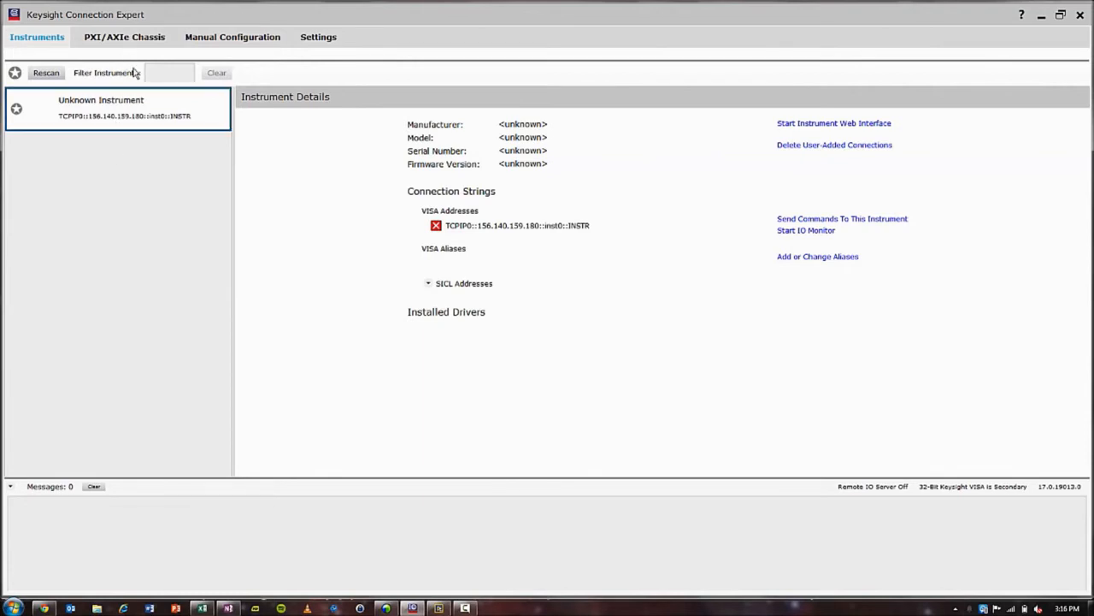
mouse_move(174, 240)
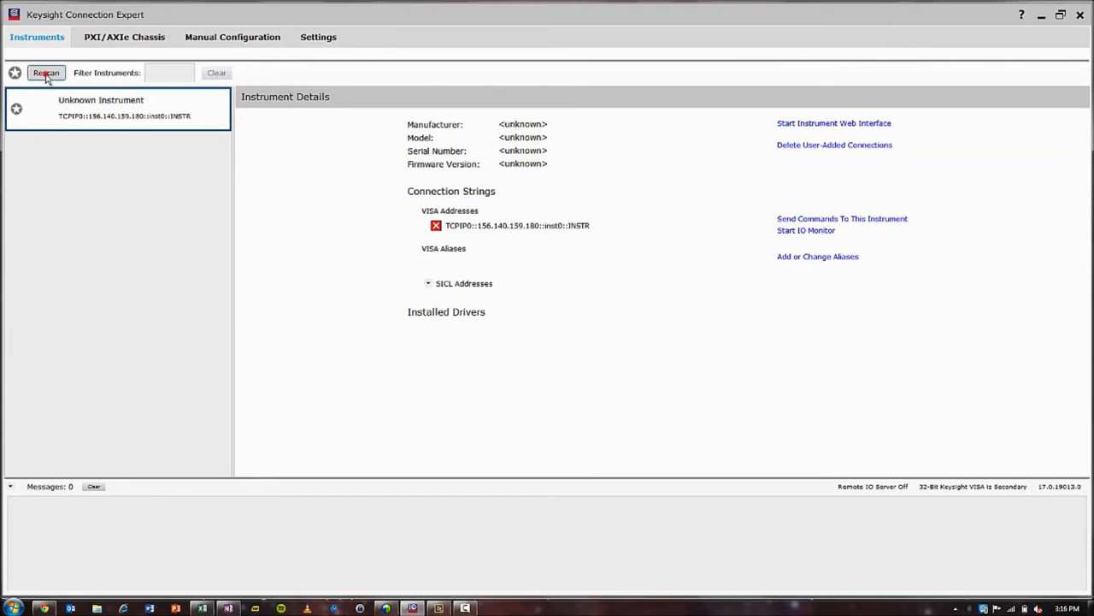
- Rescan for instruments and view the 34461A multimeter's GPIB0::22::INSTR address and IVI drivers
left_click(44, 72)
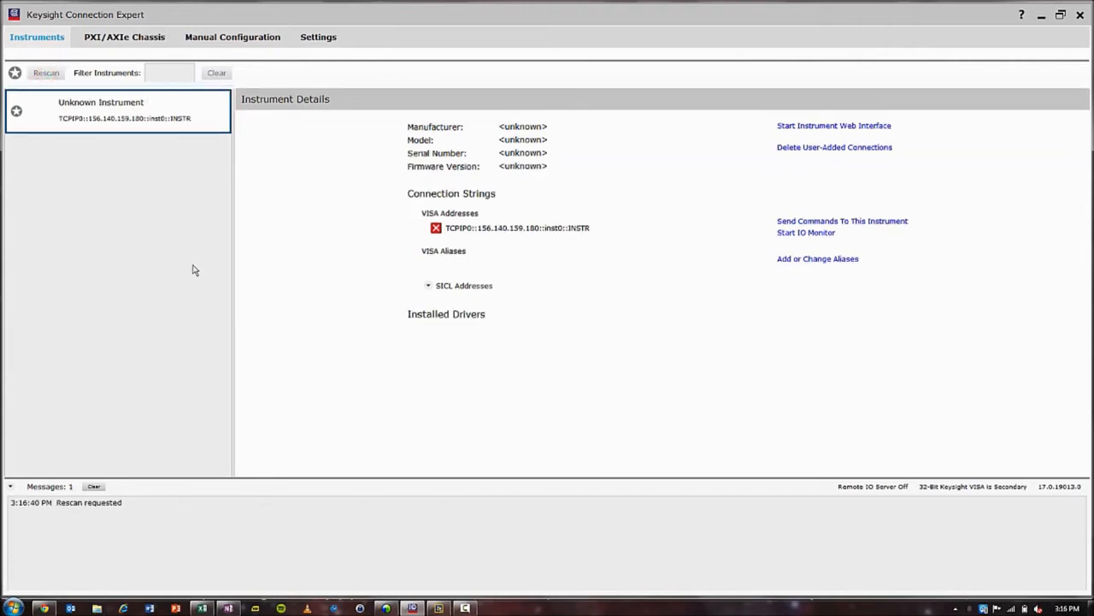
mouse_move(179, 270)
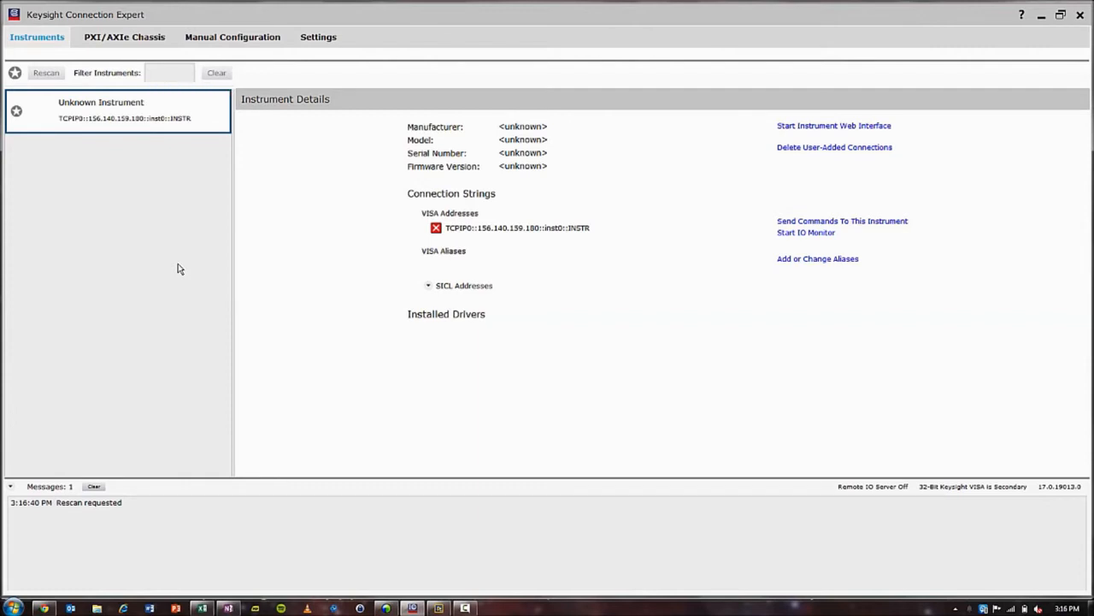
left_click(45, 72)
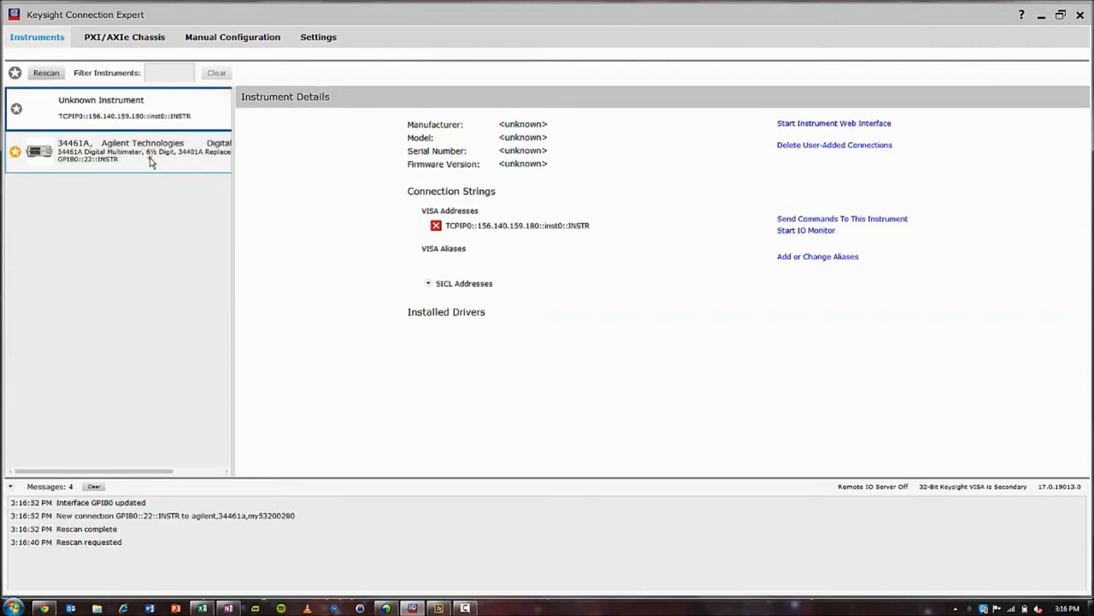
left_click(119, 151)
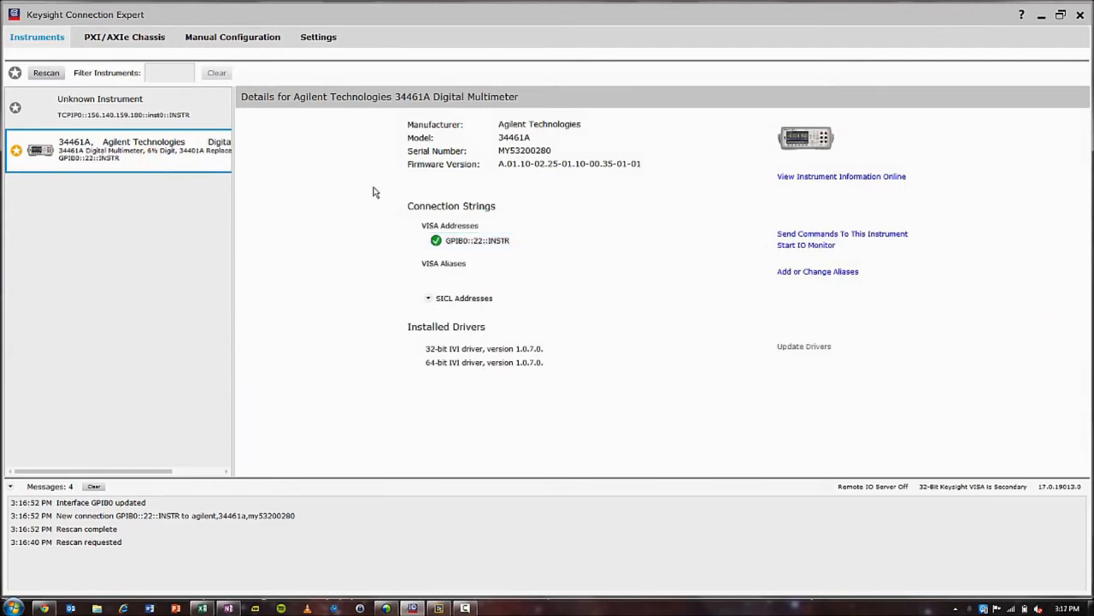
left_click(477, 239)
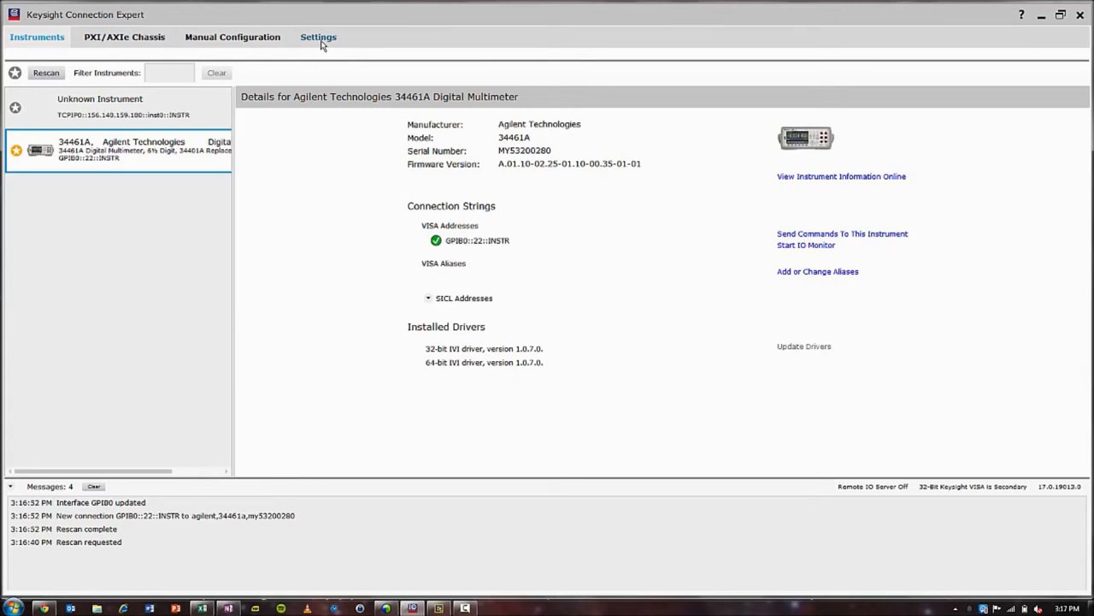
mouse_move(318, 37)
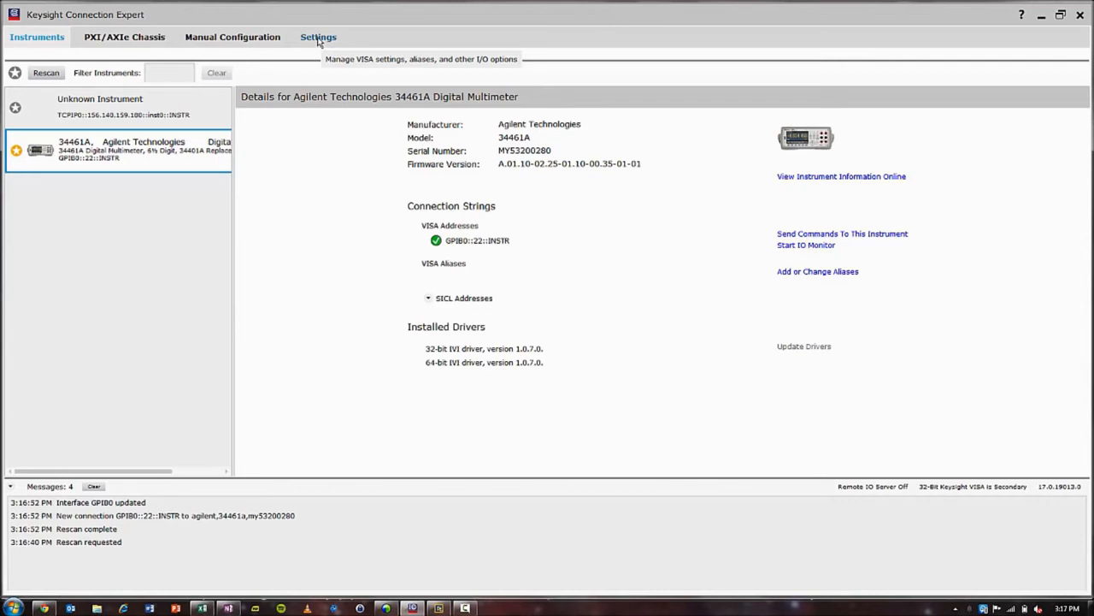
- Enable Keysight GPIB cards for 488 programs in Settings, then return to the instrument list
left_click(318, 38)
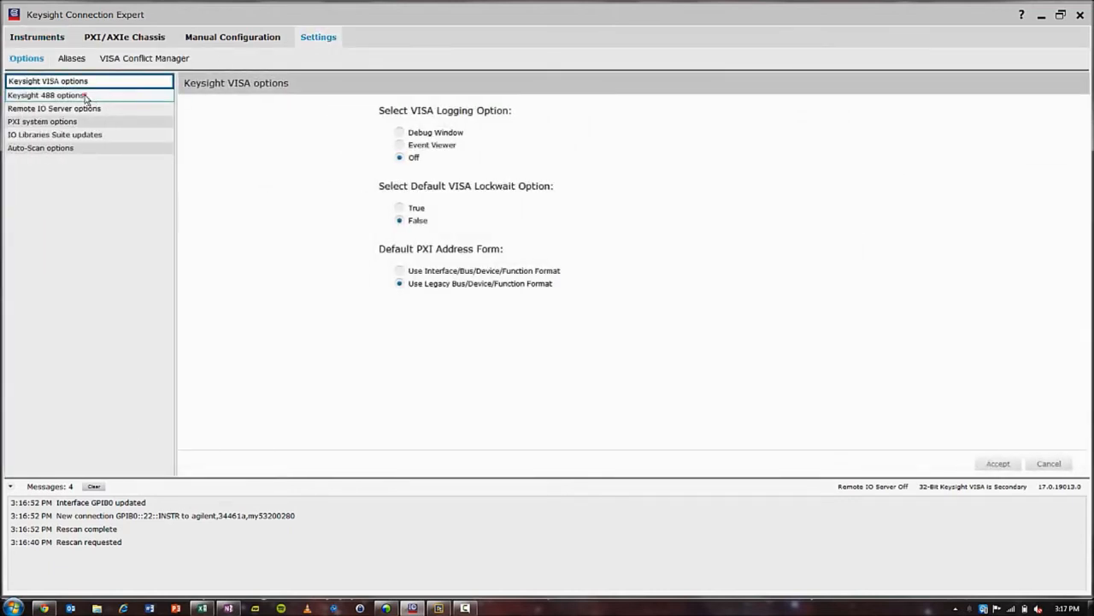
left_click(46, 94)
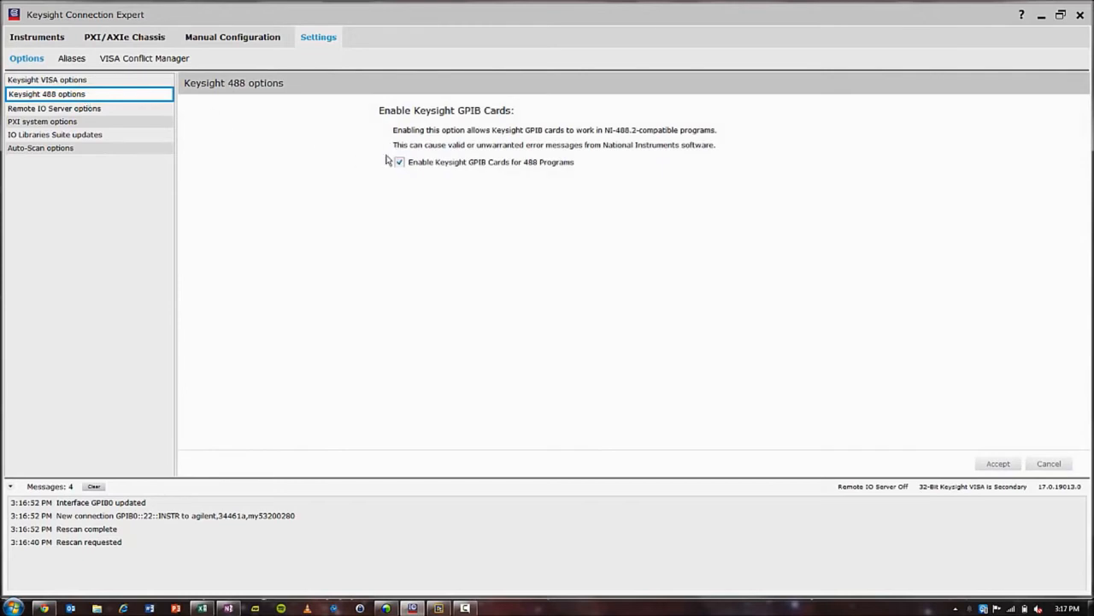
mouse_move(373, 160)
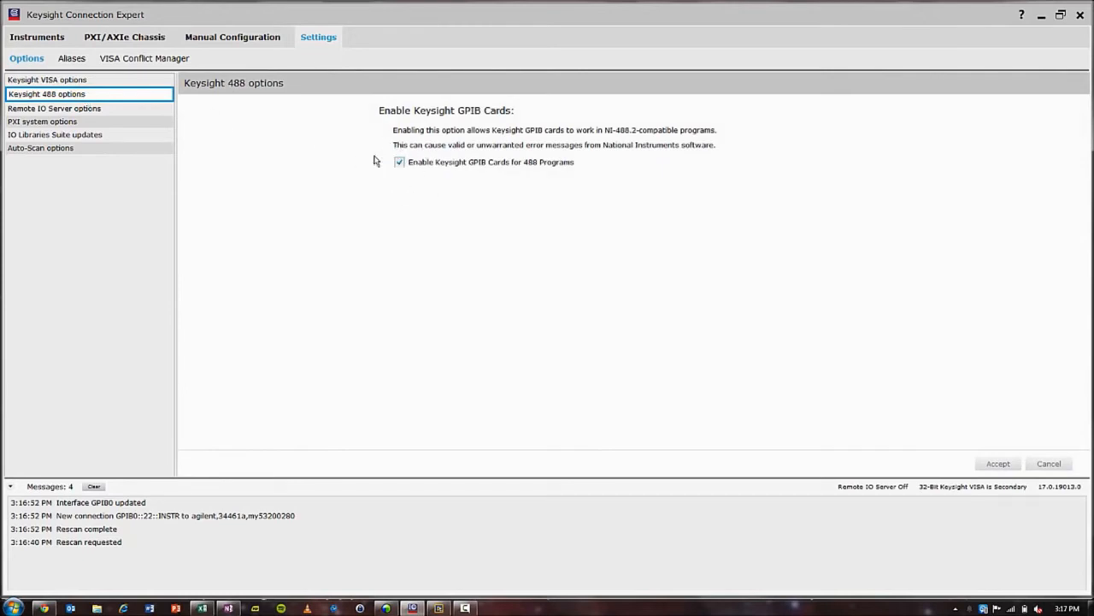
mouse_move(373, 175)
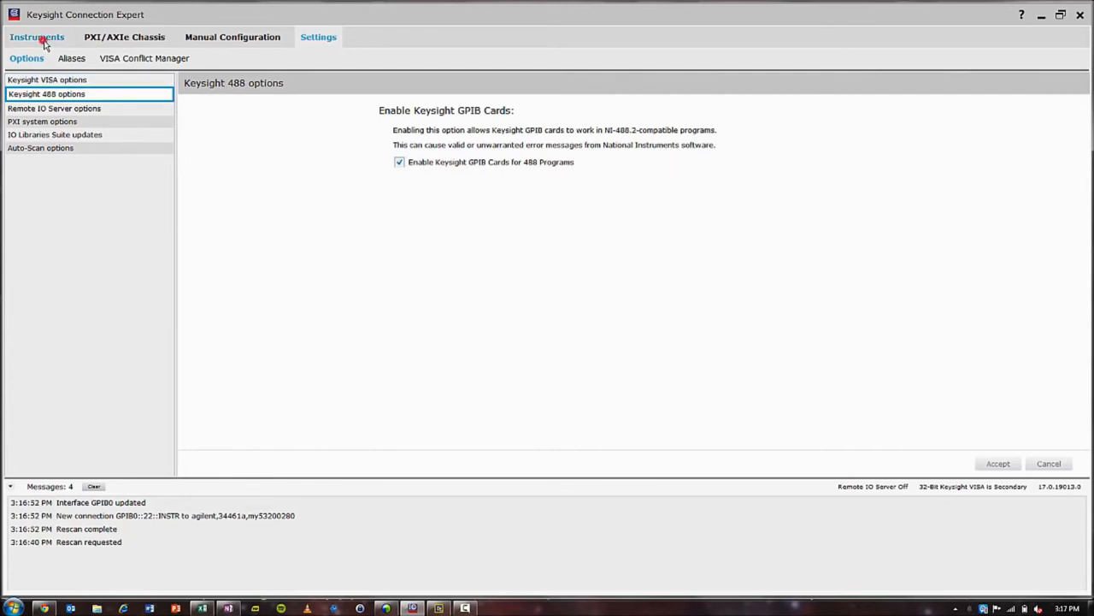
left_click(36, 38)
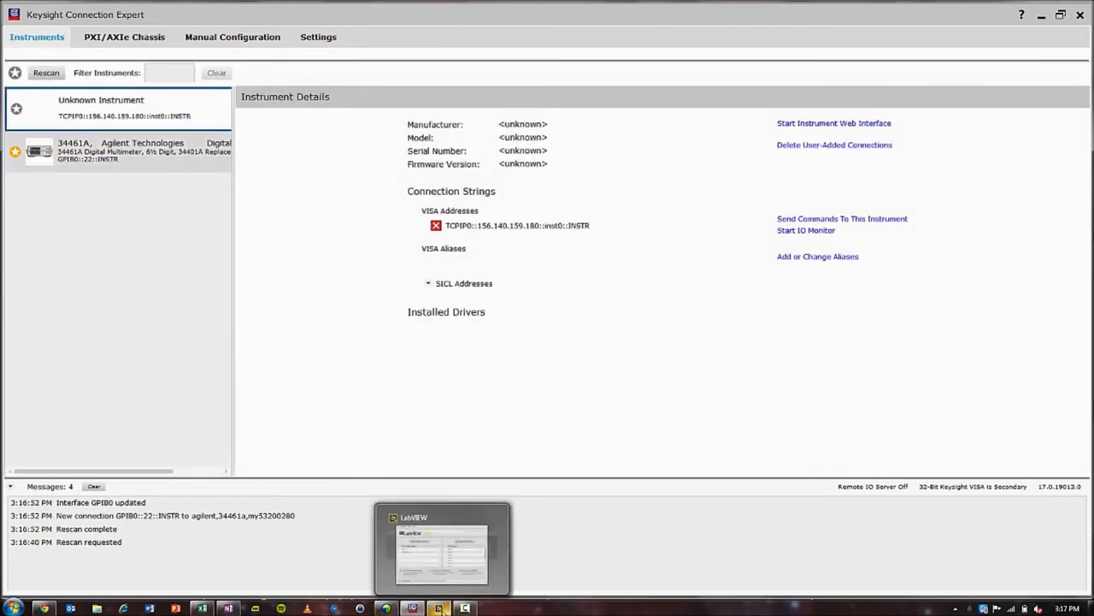
- Switch to LabVIEW and create a new blank VI from the start window
left_click(441, 547)
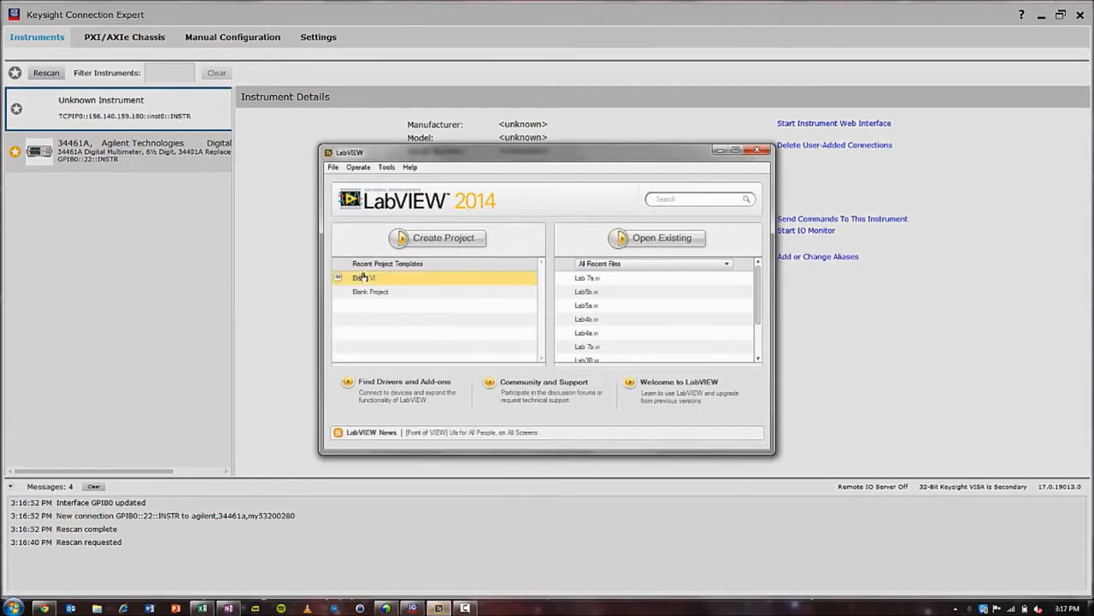
left_click(368, 277)
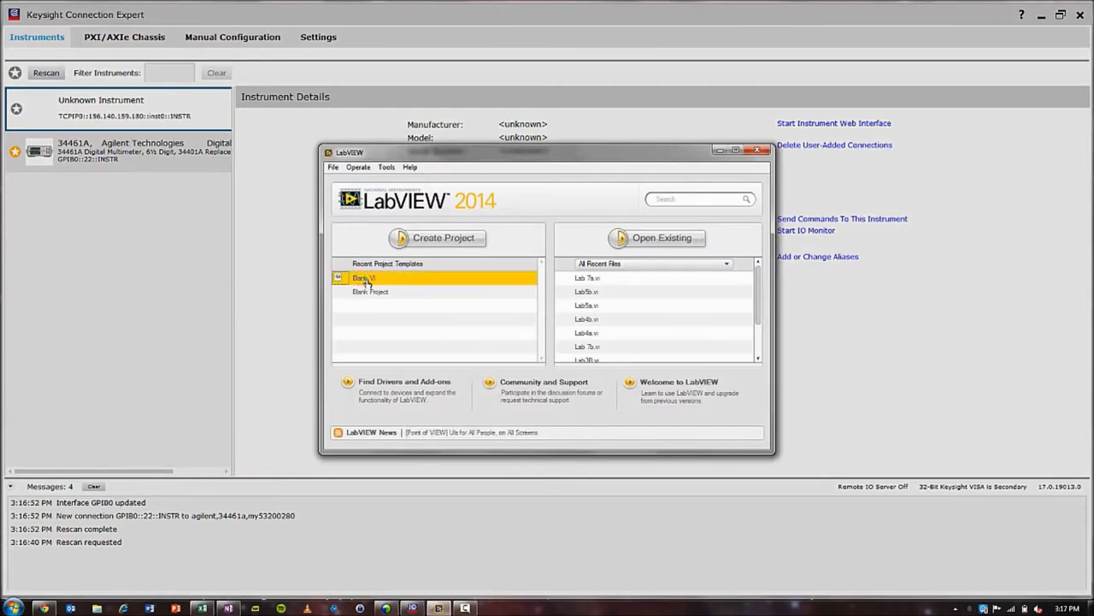
left_click(757, 150)
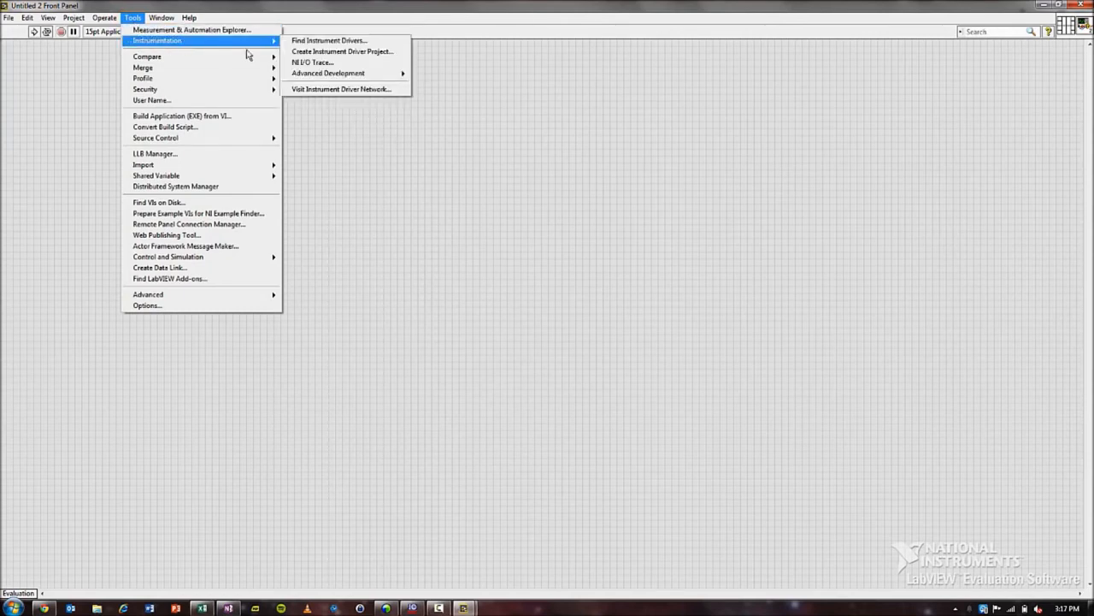
- In the Instrument Driver Finder, scan connected instruments and select the detected 34461A
left_click(328, 42)
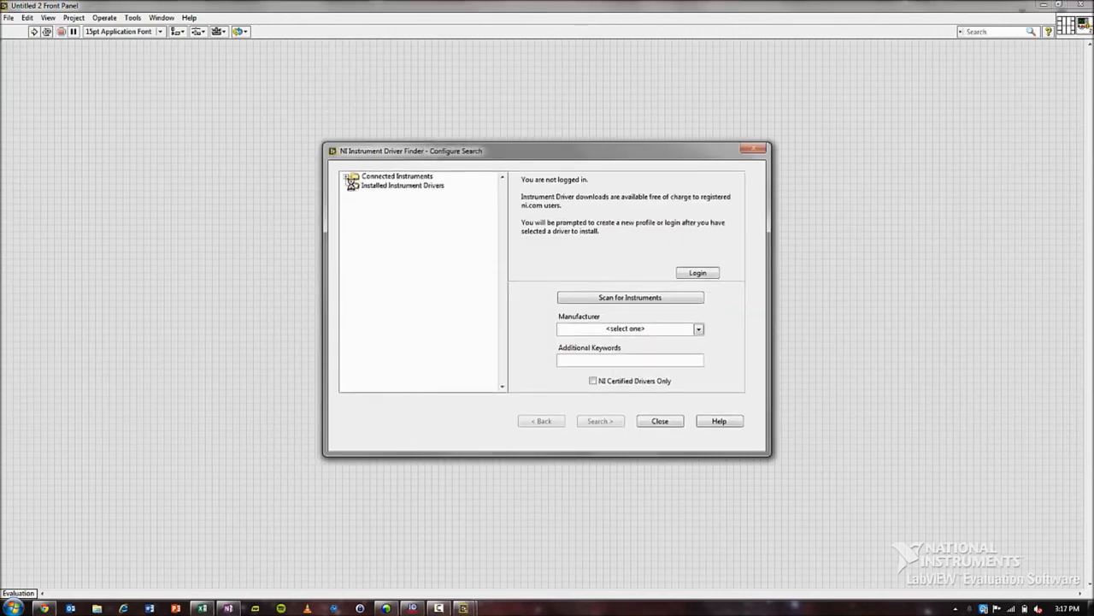
left_click(698, 272)
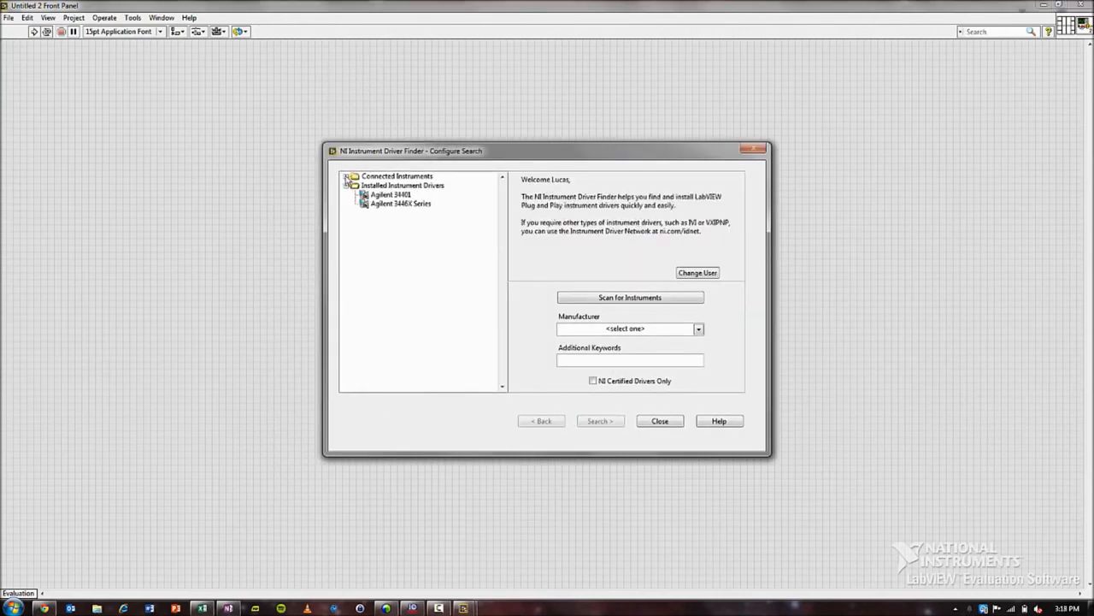
left_click(397, 176)
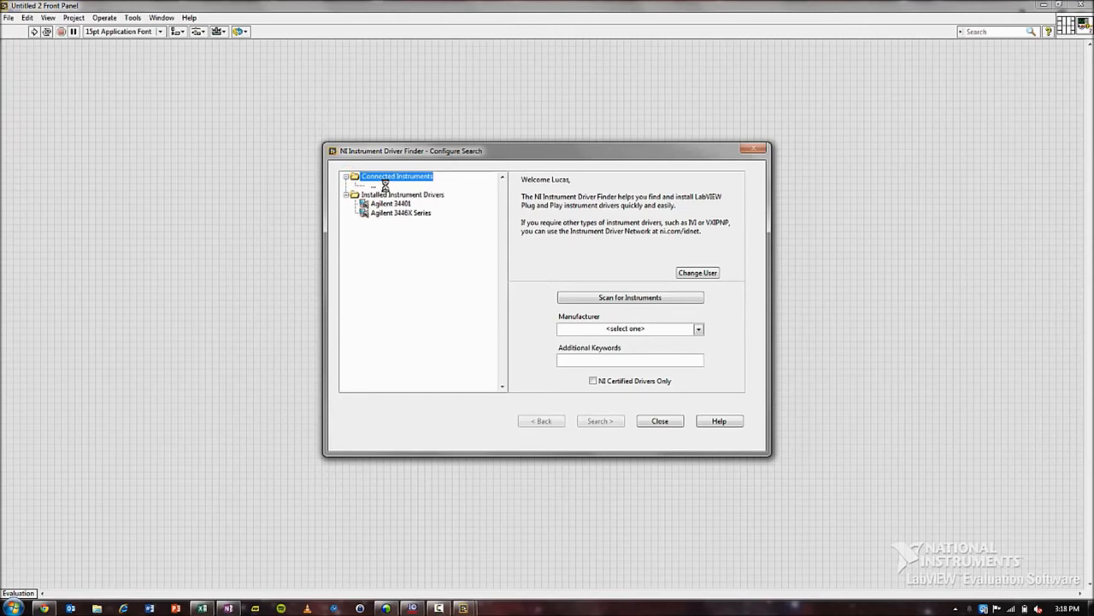
mouse_move(152, 137)
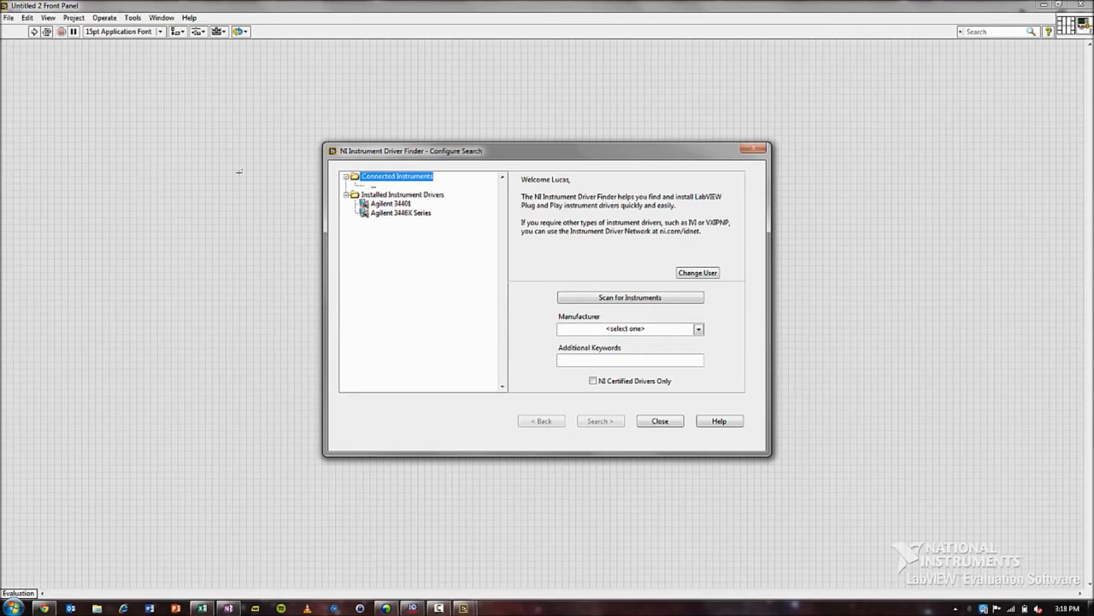
mouse_move(309, 102)
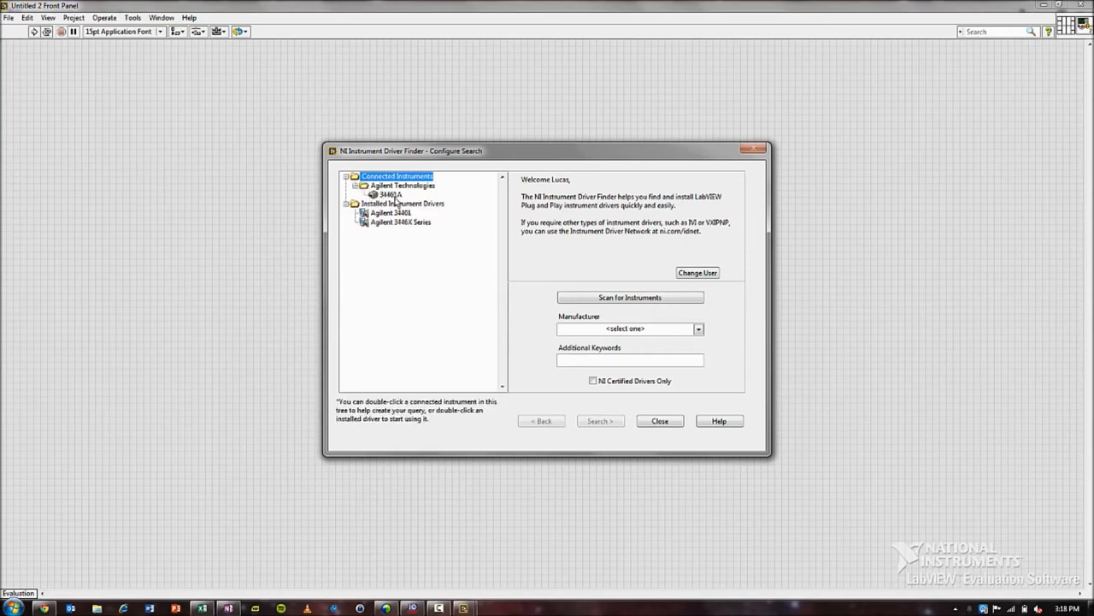
left_click(387, 195)
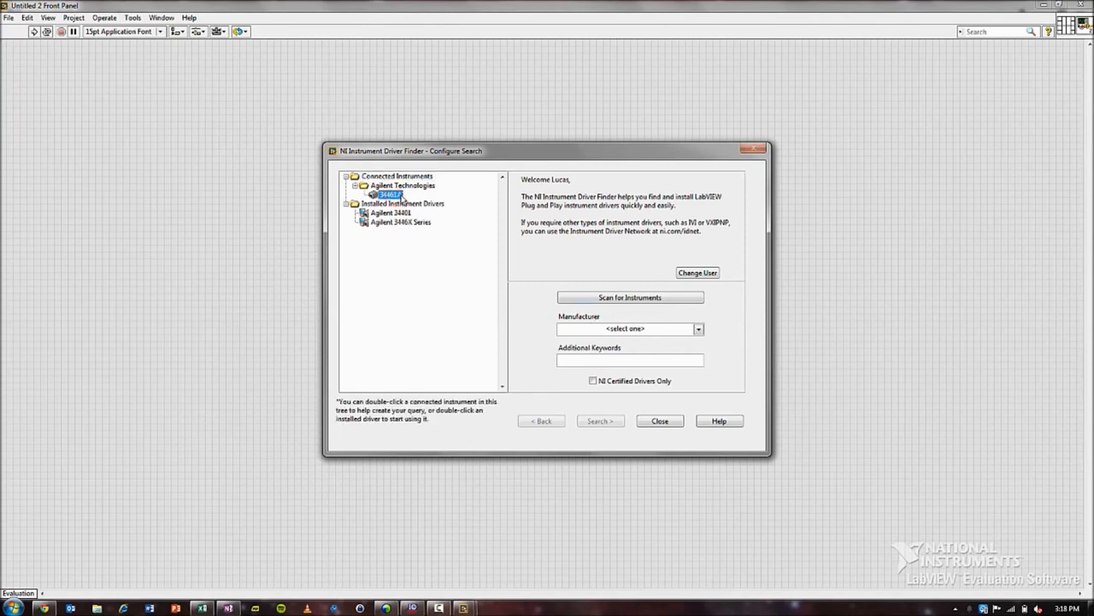